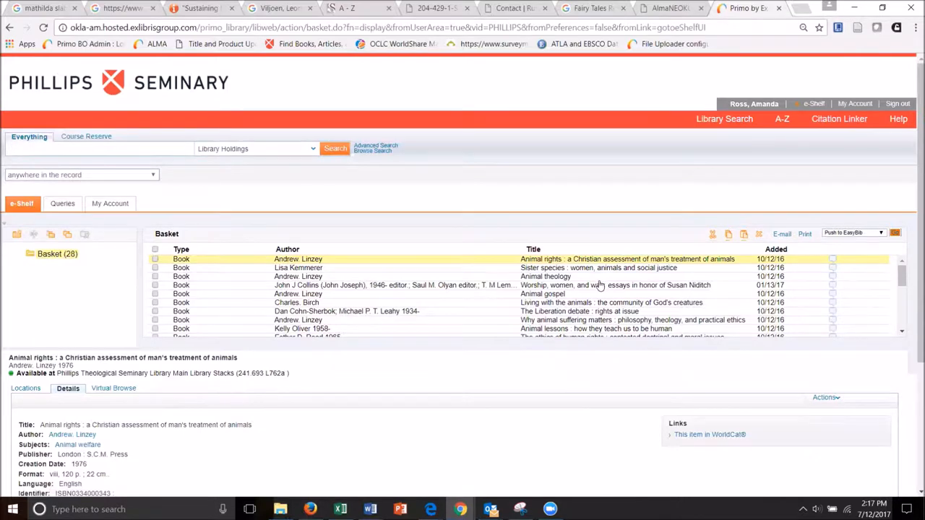
Scroll down the 28-item Basket list toward Andrew Linzey's Animal gospel.
scroll("down", 3)
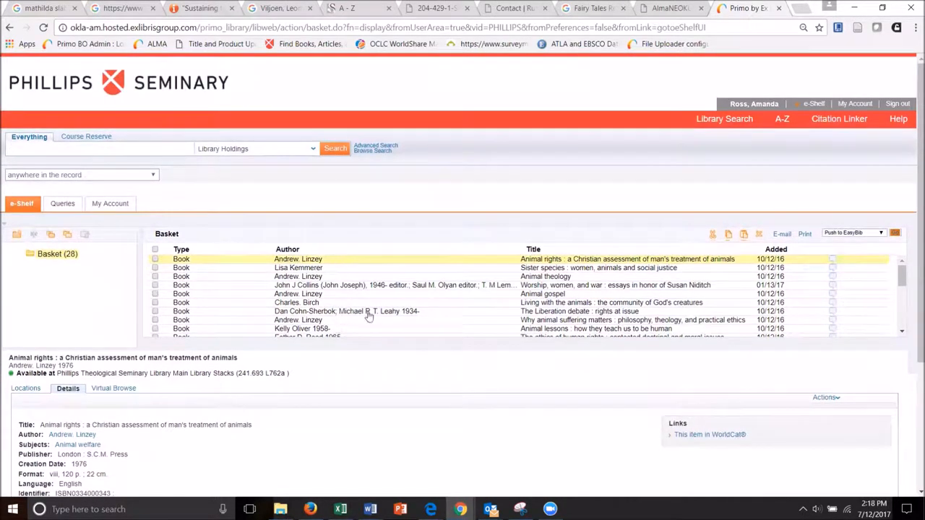
scroll("down", 3)
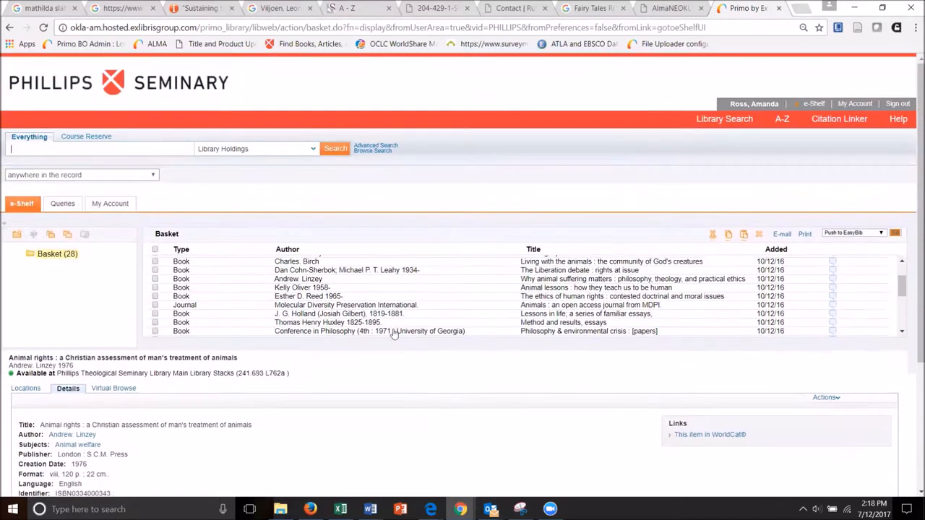
scroll("down", 3)
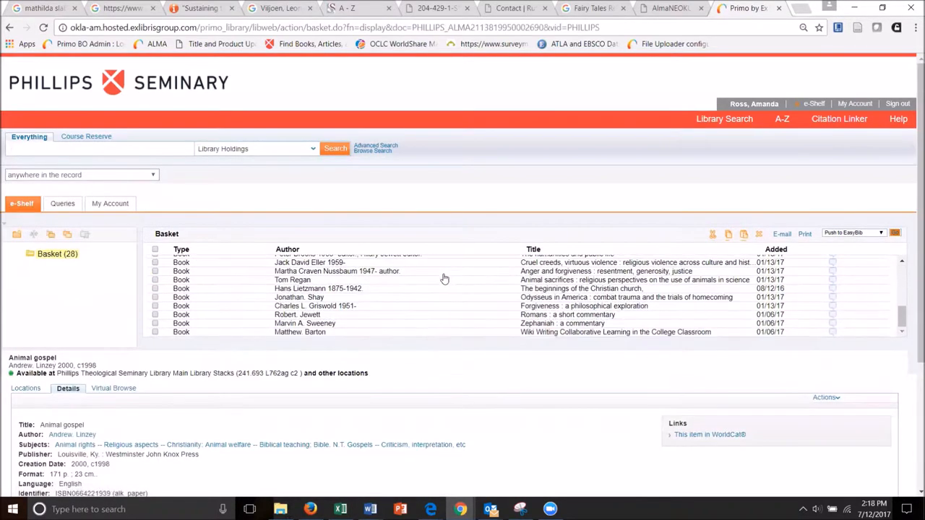
scroll("down", 3)
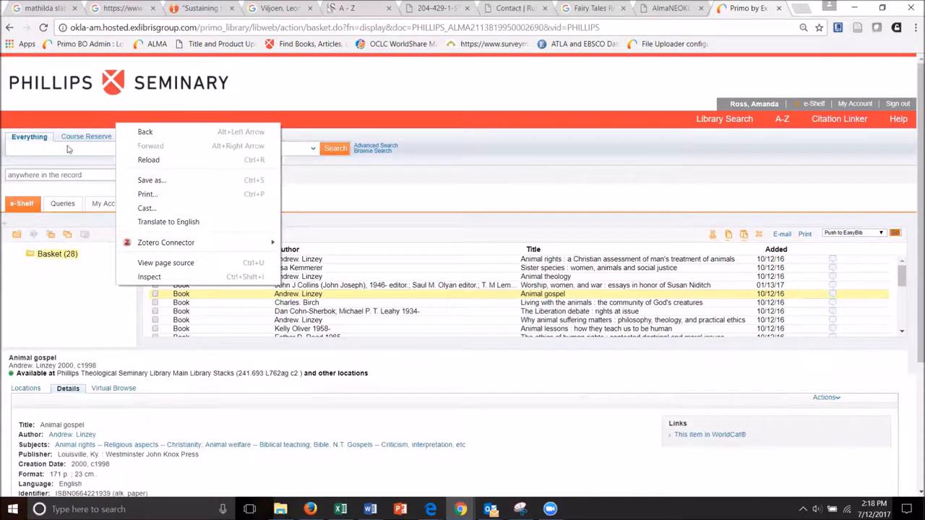
left_click(70, 143)
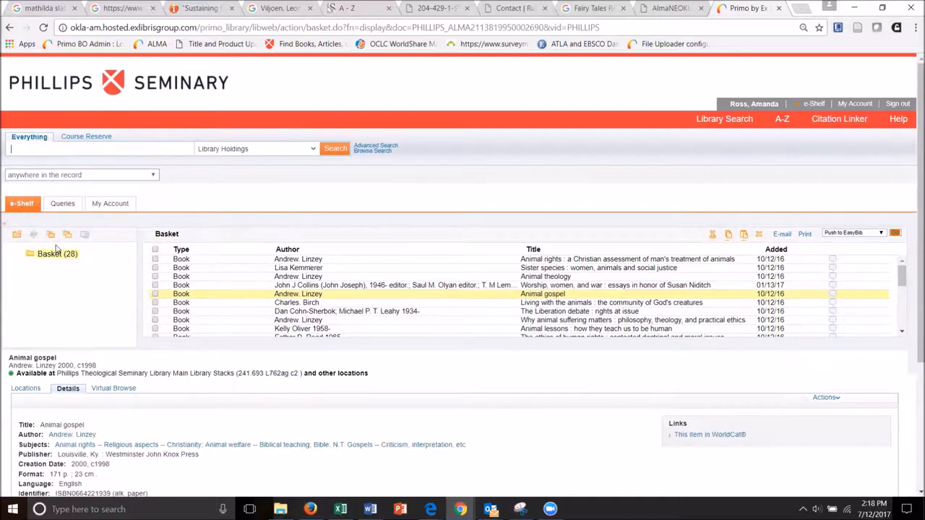
mouse_move(408, 316)
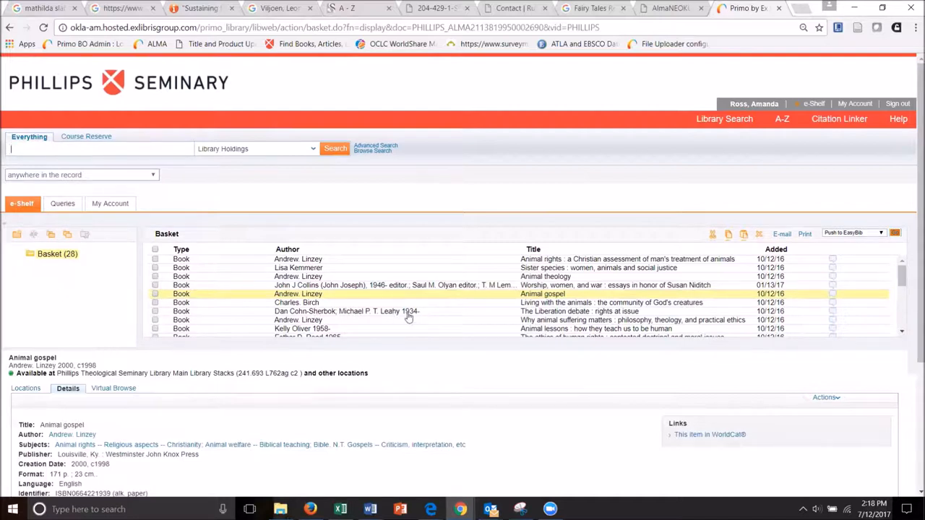
mouse_move(39, 282)
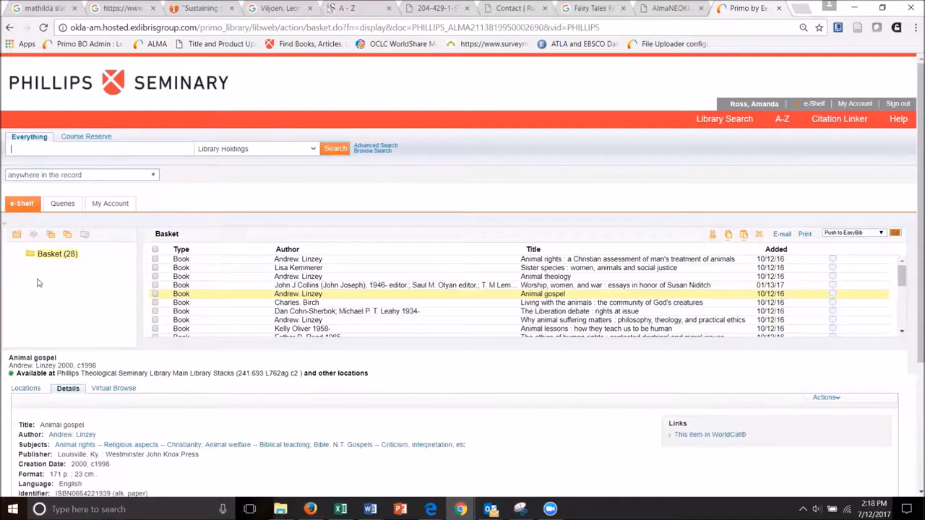
mouse_move(235, 300)
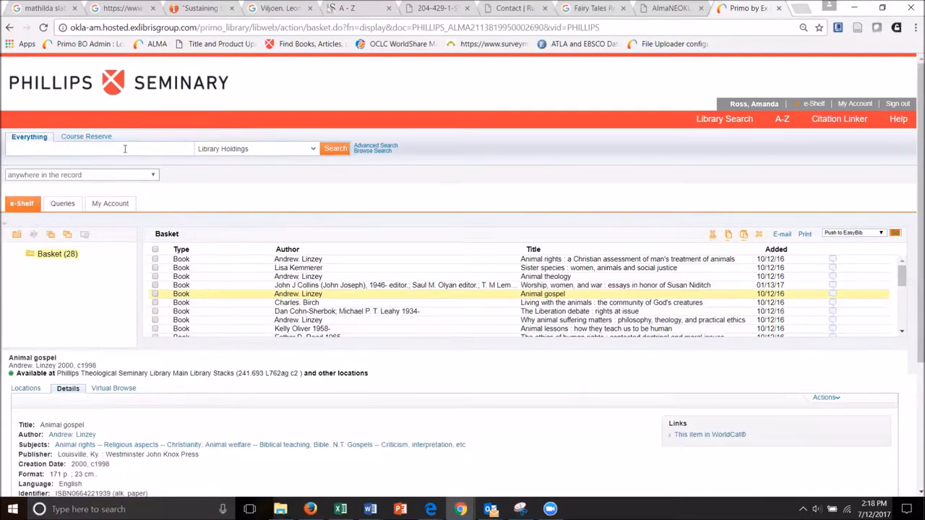
Search Library Holdings for 'mythology', returning 458 results led by Edith Hamilton's Mythology.
left_click(100, 149)
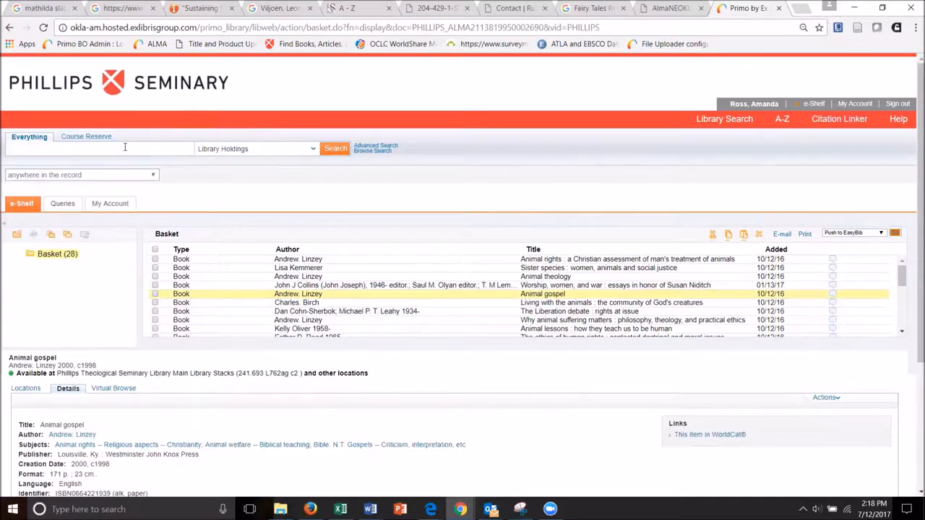
type("mythology")
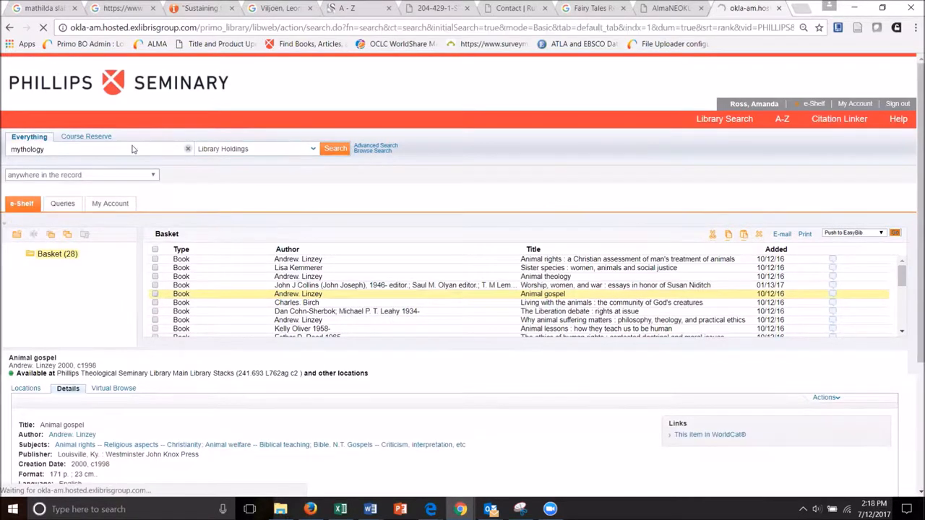
left_click(336, 148)
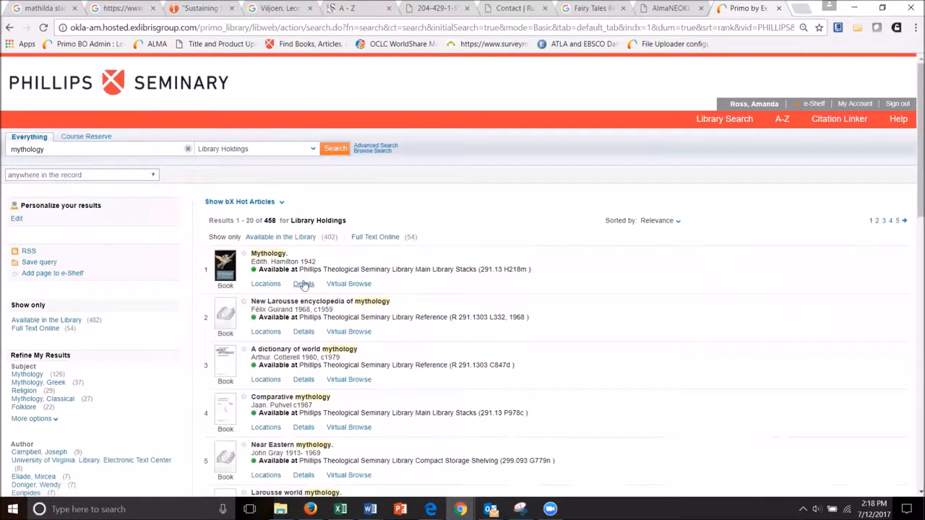
scroll("down", 3)
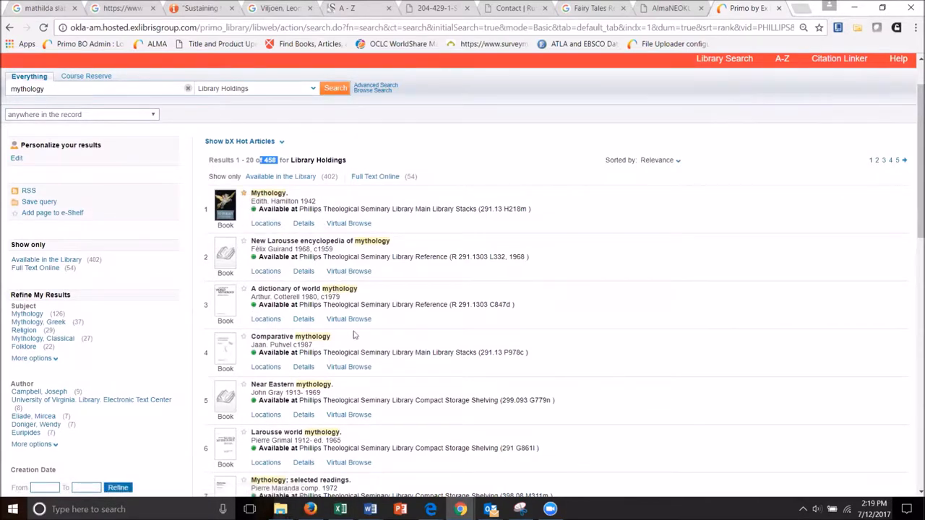
mouse_move(448, 331)
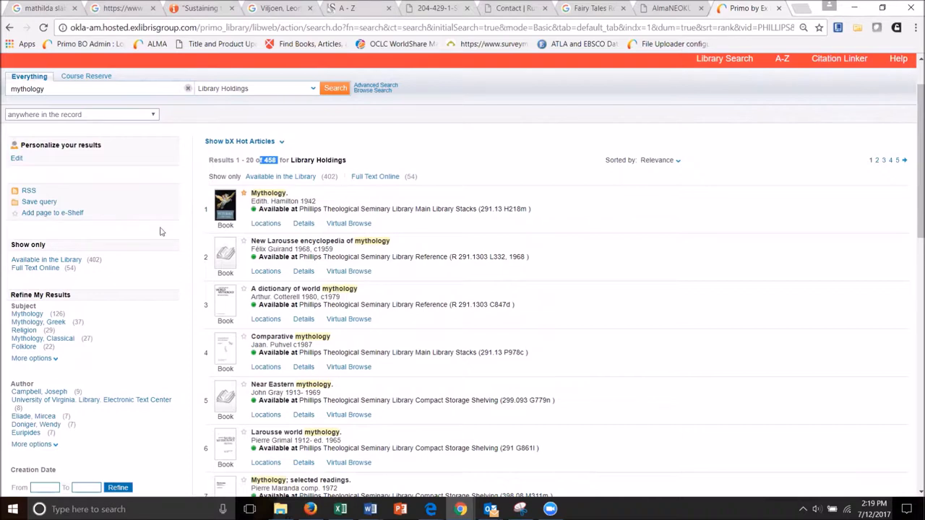
mouse_move(654, 263)
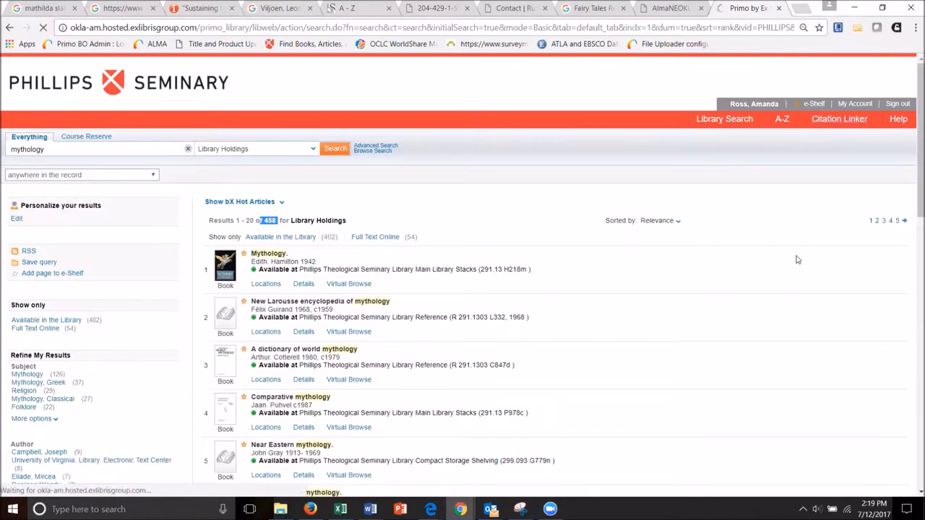
Return to the e-Shelf Basket and show the details of Edith Hamilton's Mythology.
left_click(814, 104)
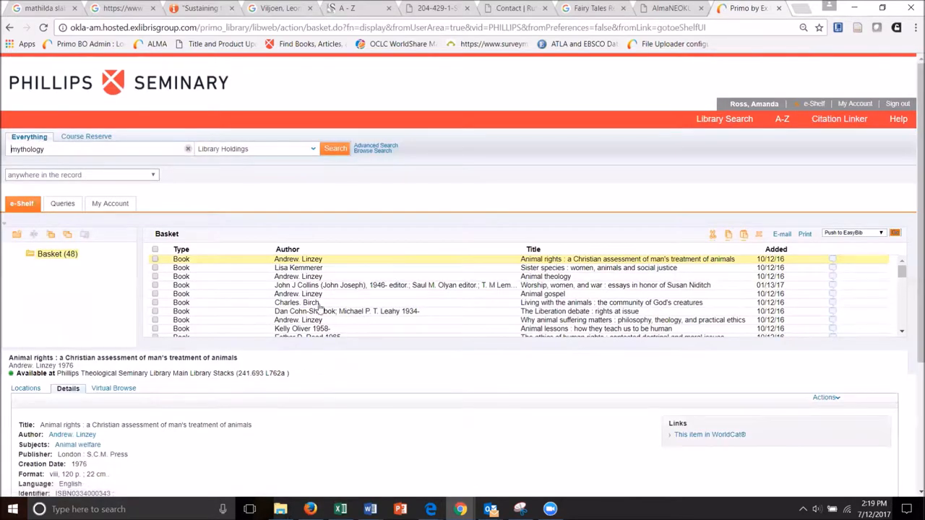
scroll("down", 3)
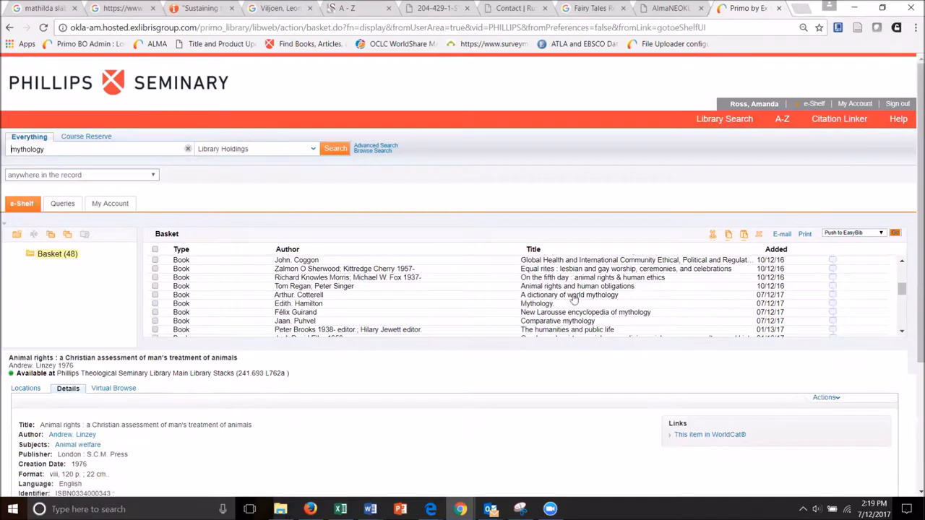
left_click(536, 303)
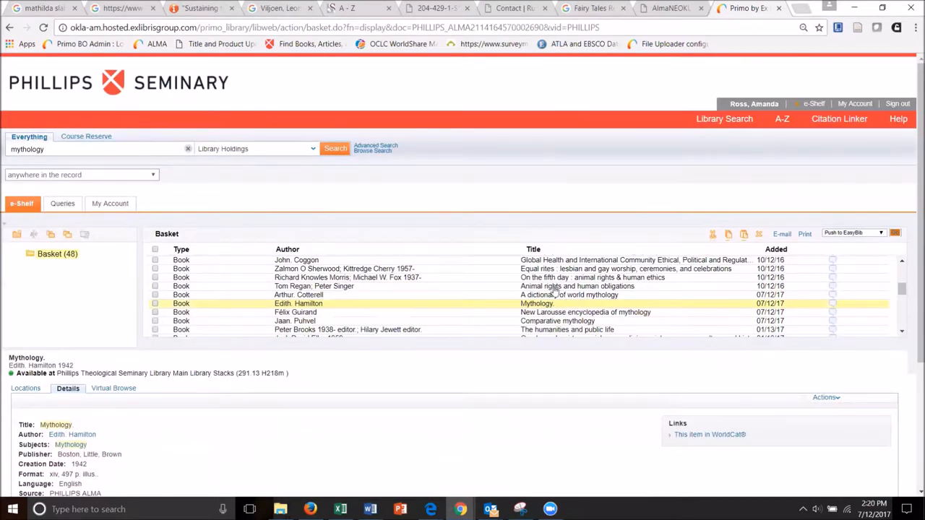
mouse_move(394, 331)
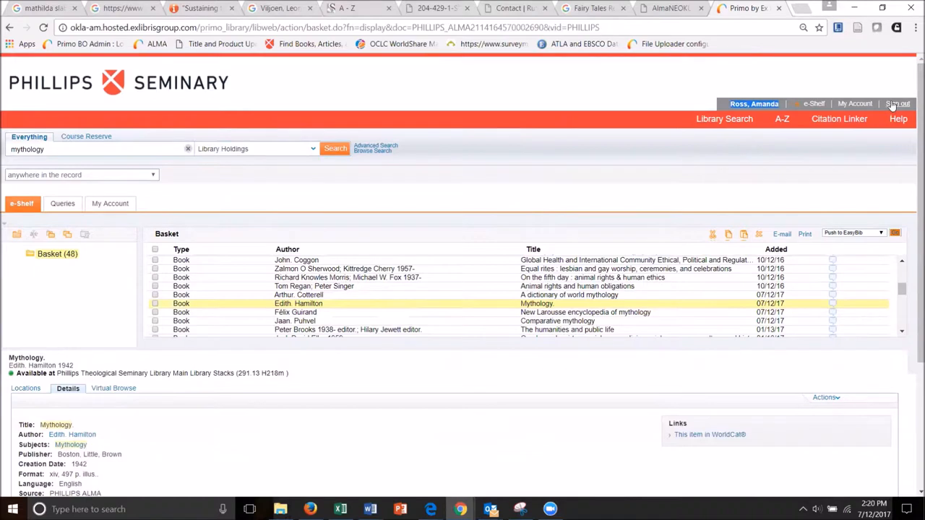
mouse_move(639, 182)
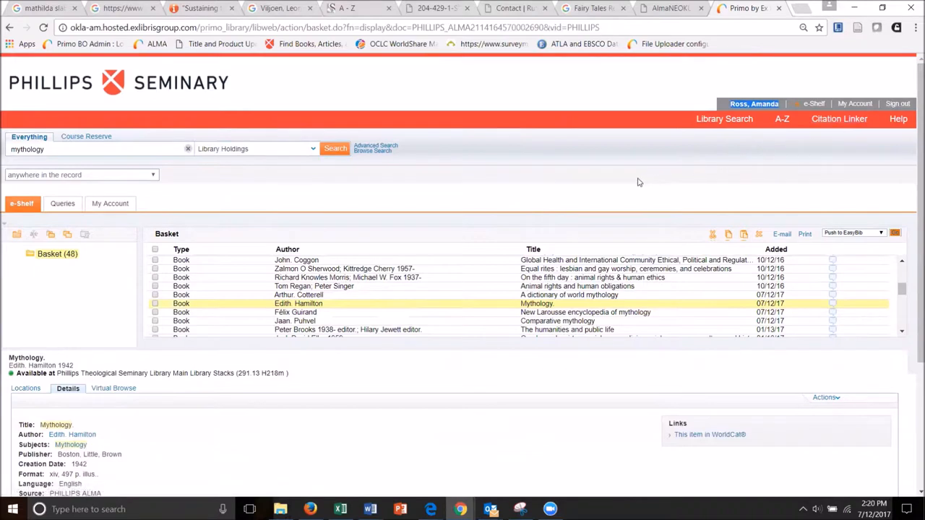
mouse_move(630, 182)
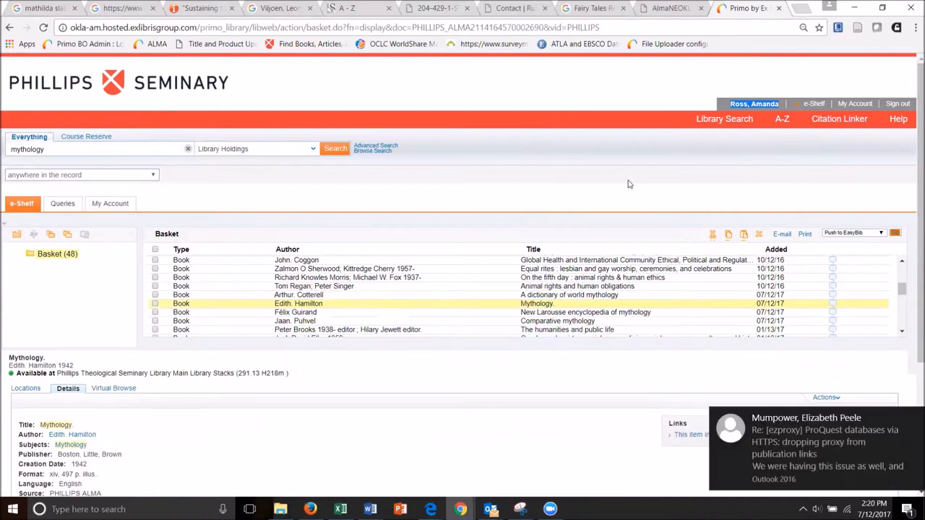
mouse_move(626, 185)
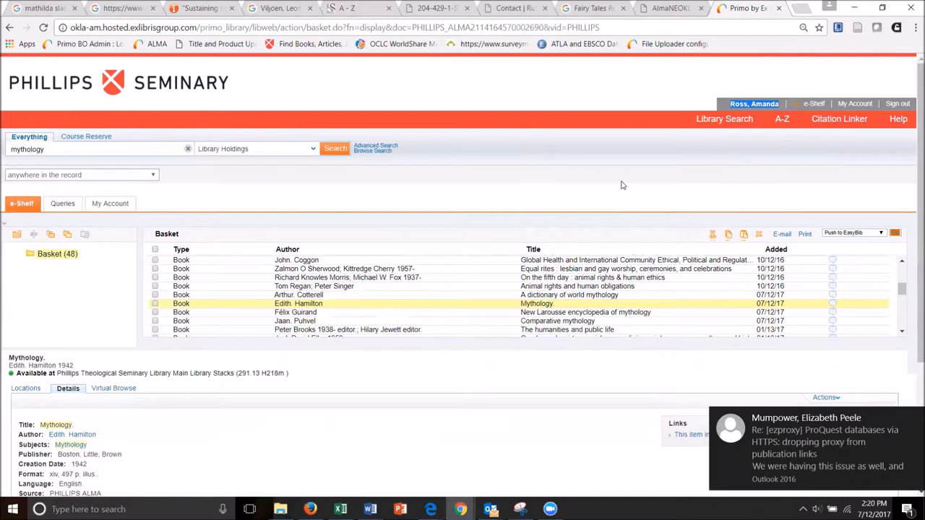